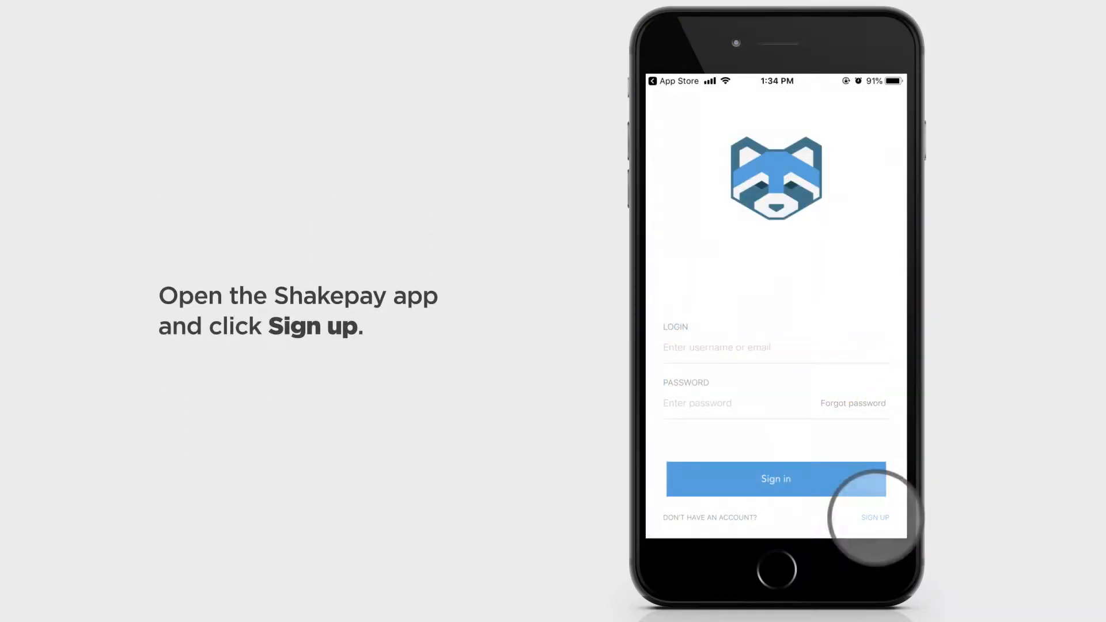
Step: Submit the Shakepay sign-up form with Terms of Use and Privacy Policy accepted
click(875, 517)
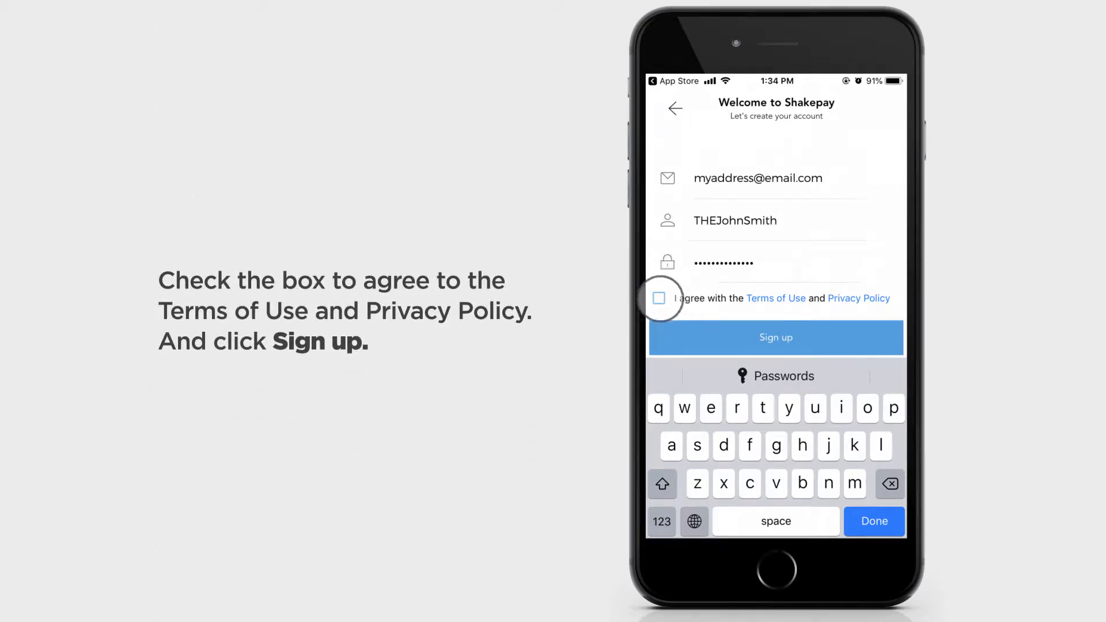
click(659, 298)
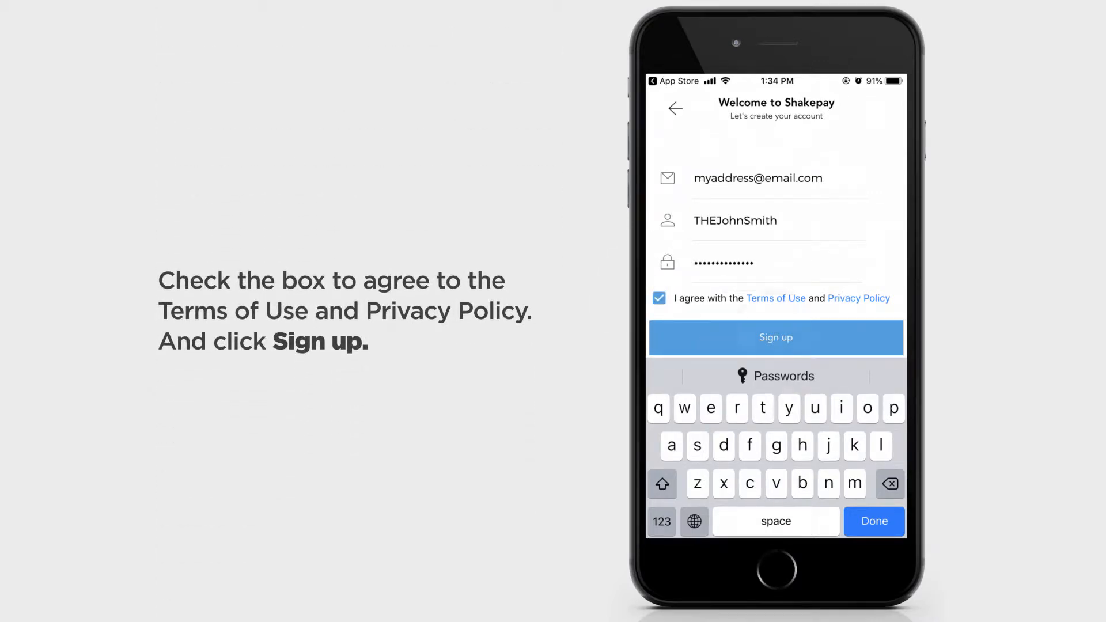
click(775, 337)
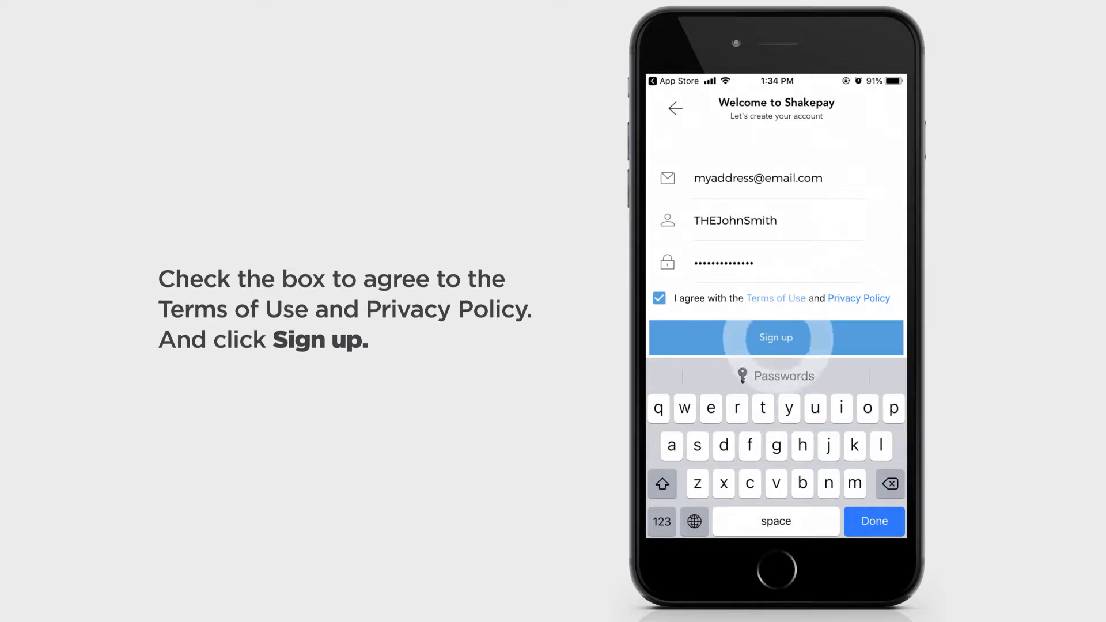
click(775, 337)
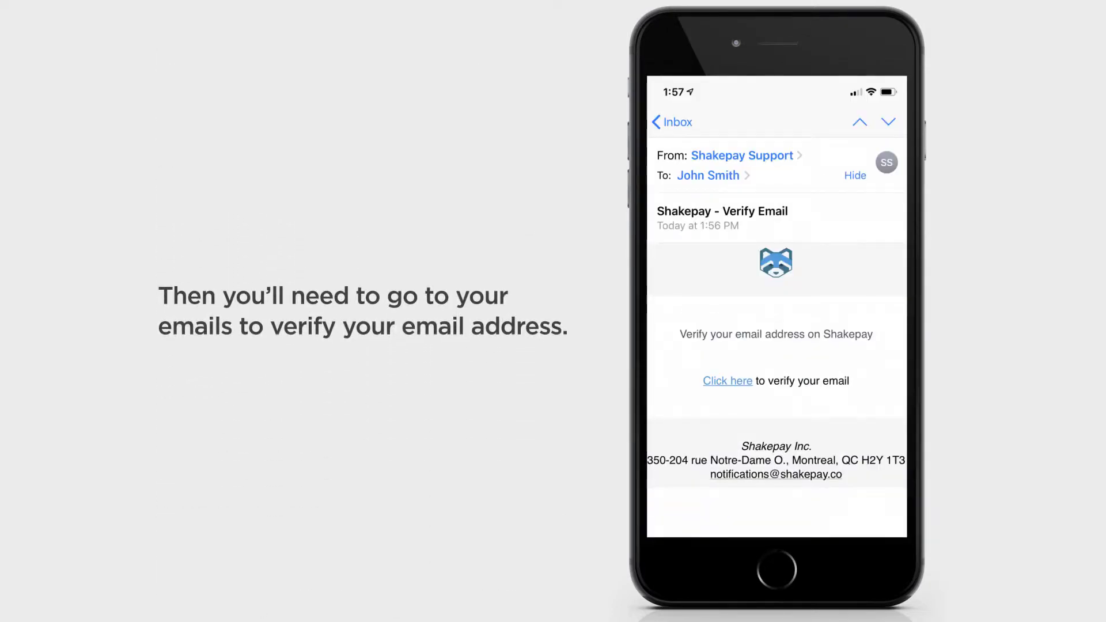
Step: Open the 'Shakepay - Verify Email' message and follow its verification link
click(727, 380)
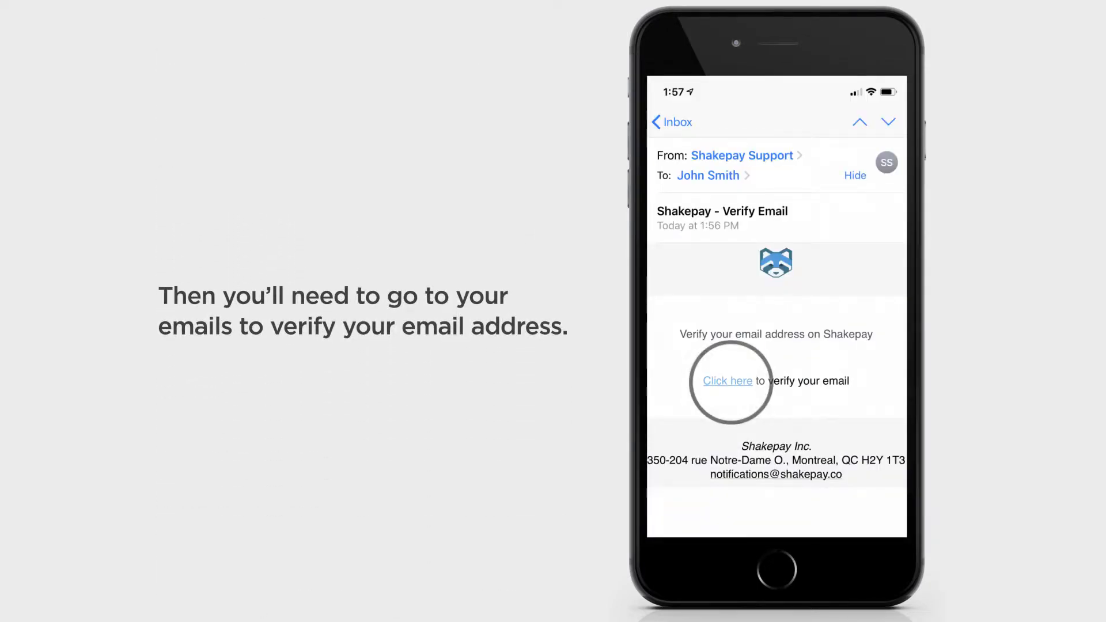
click(726, 381)
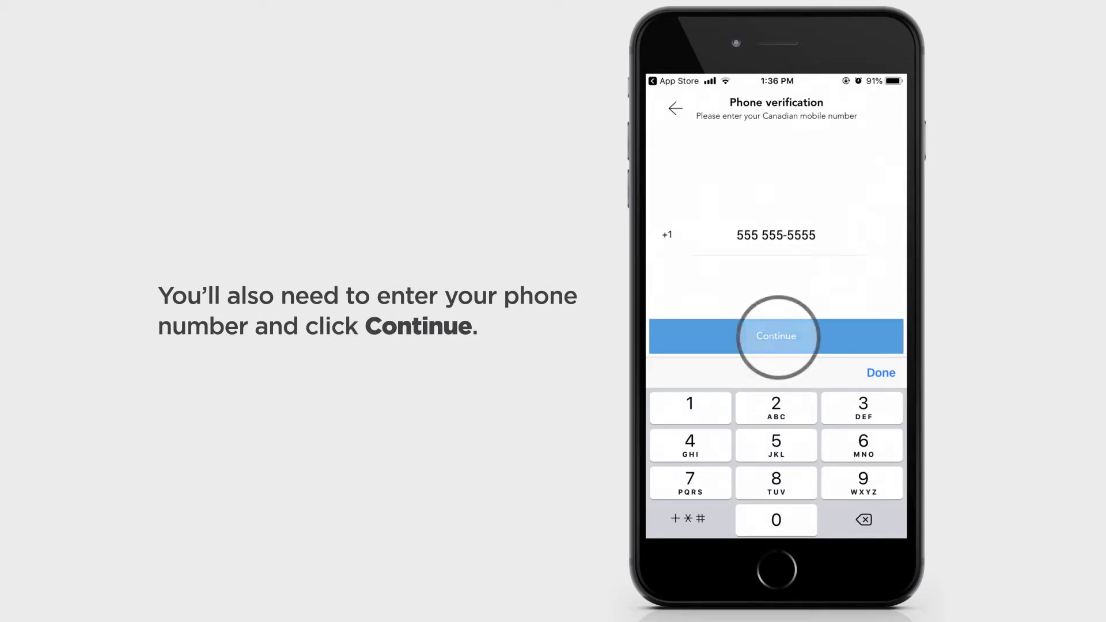
Step: Submit the mobile number and its six-digit code, then the legal first and last name
click(775, 337)
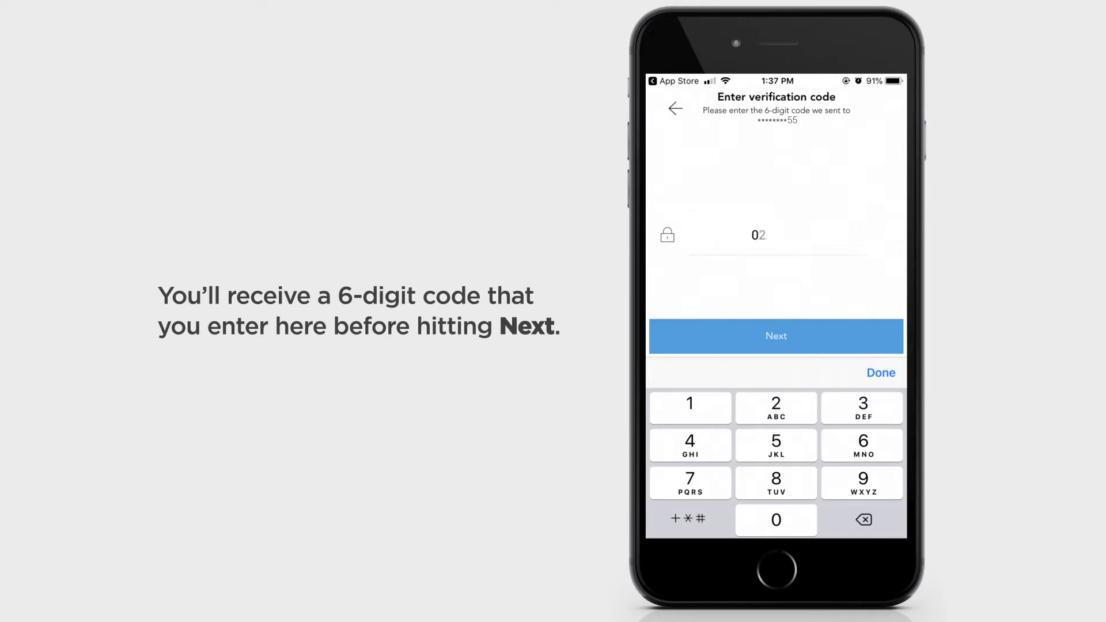
click(776, 337)
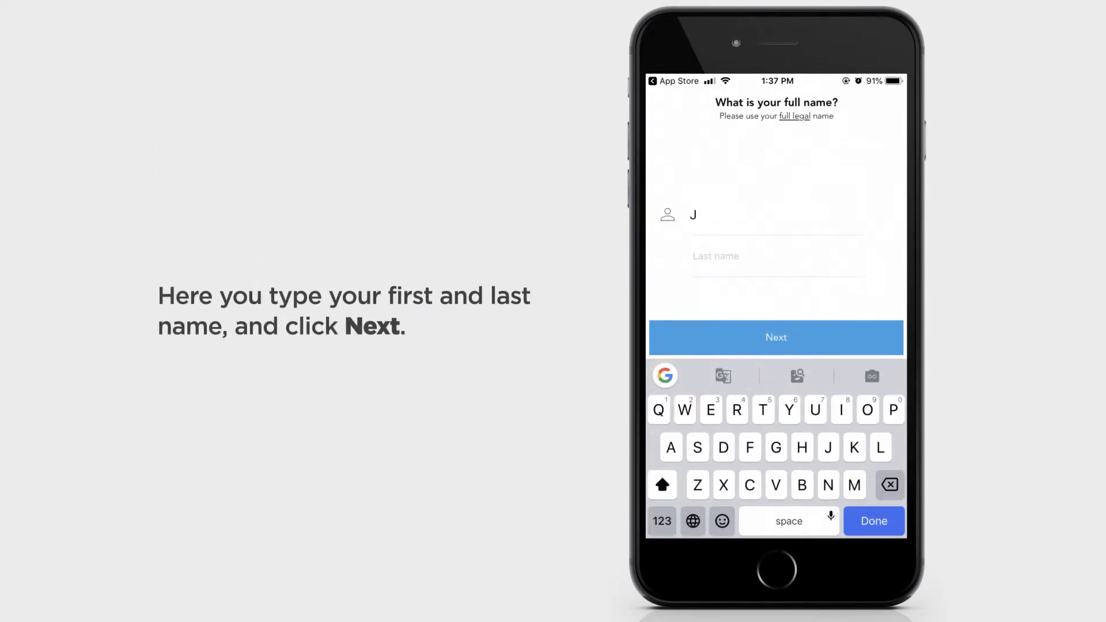
click(775, 337)
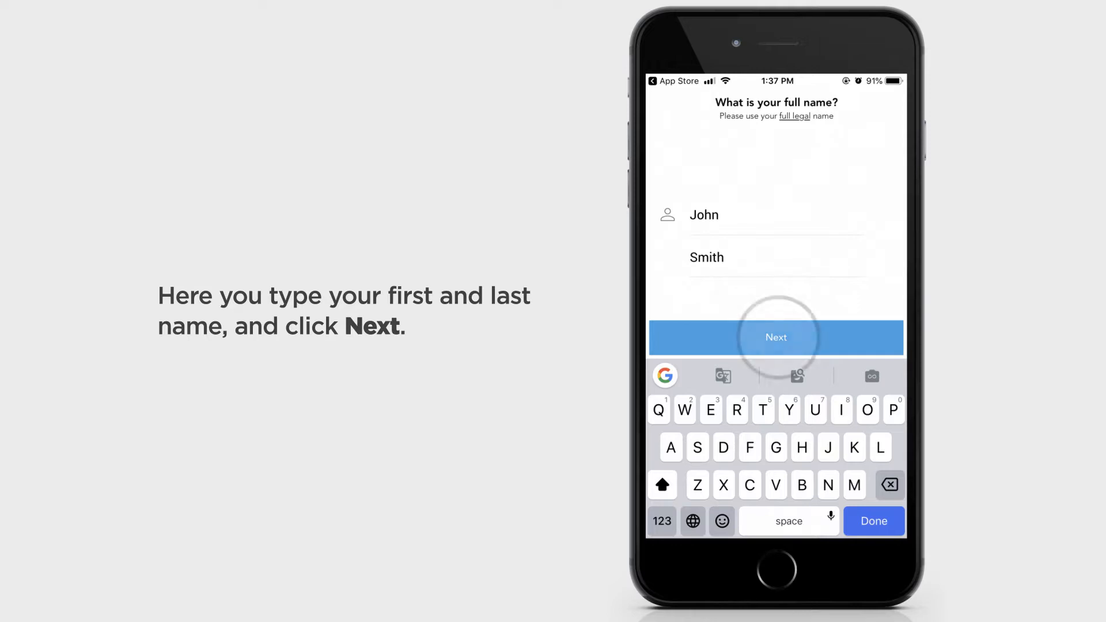
click(775, 337)
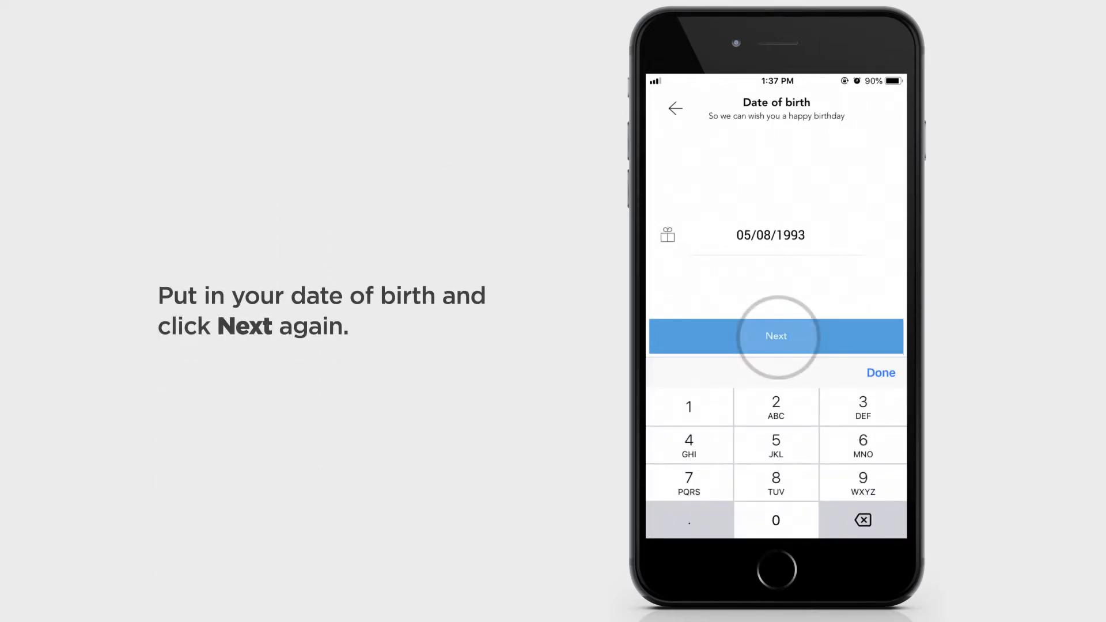
Step: Submit date of birth, address and profession, then skip the invite-friends offer
click(776, 336)
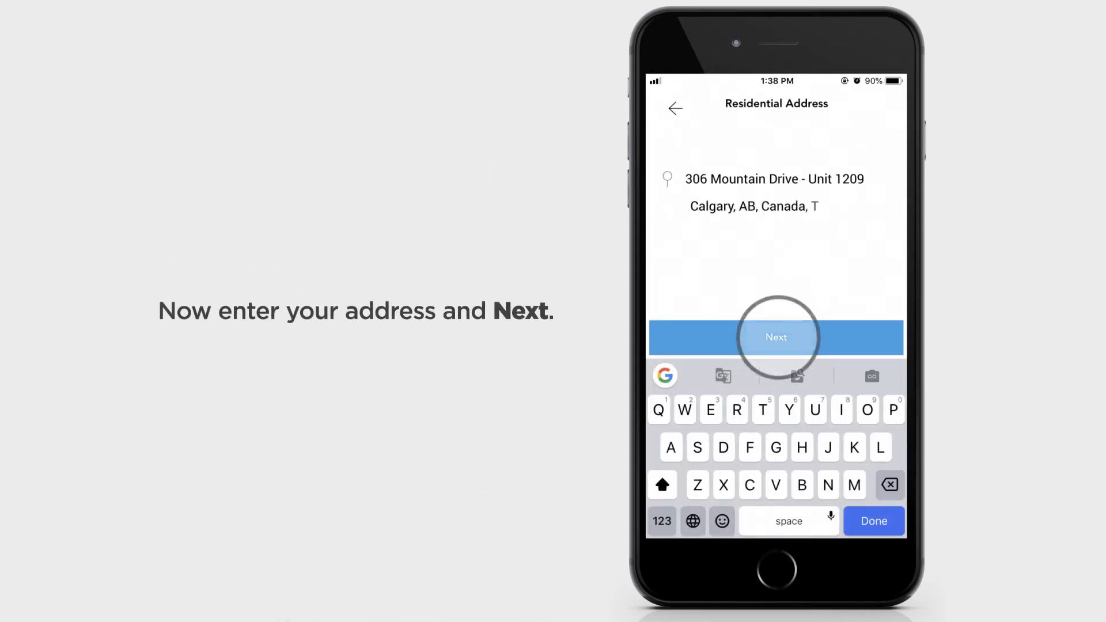
click(775, 337)
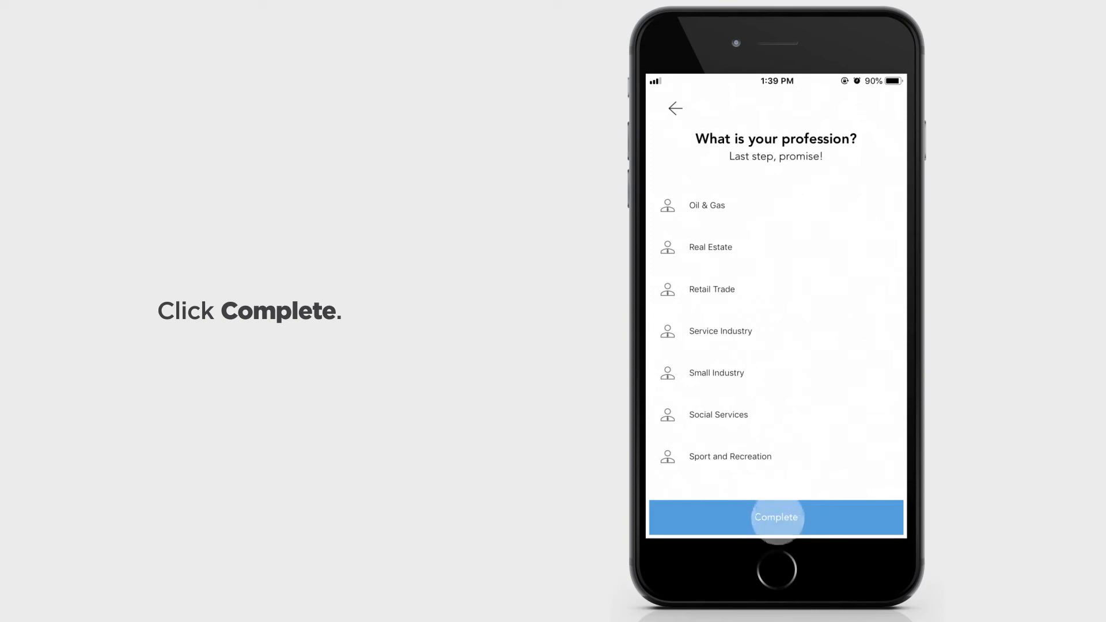
click(775, 517)
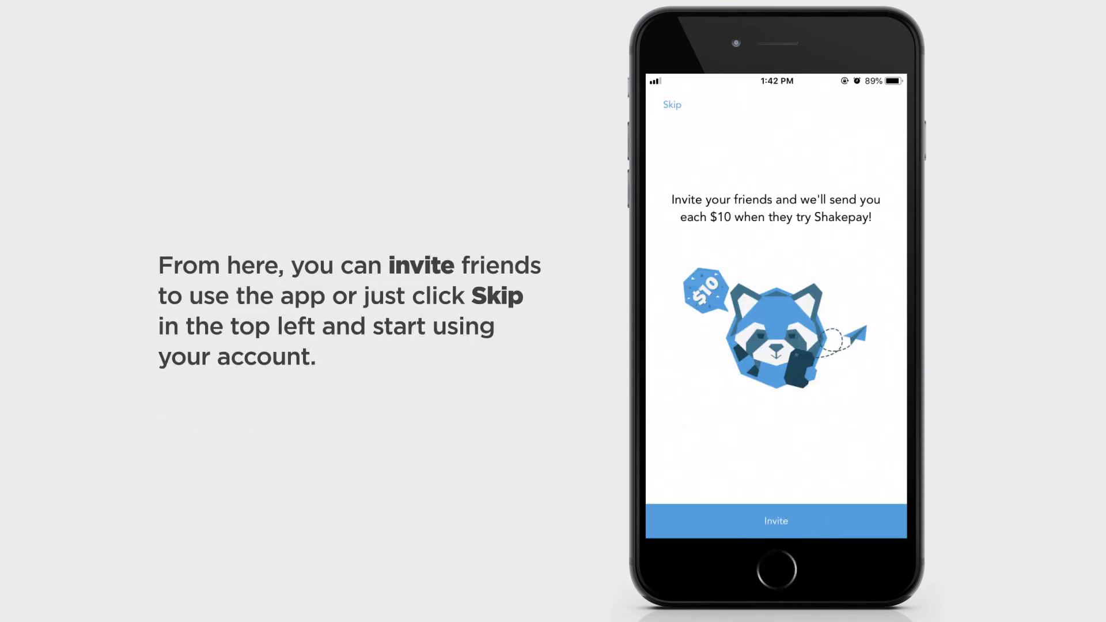
click(671, 104)
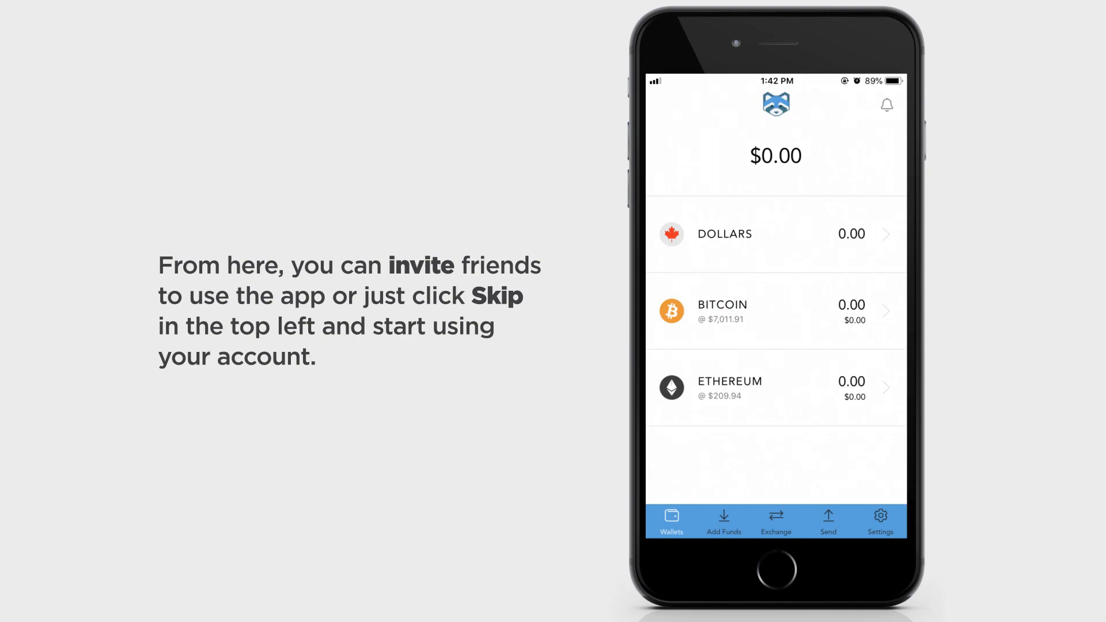